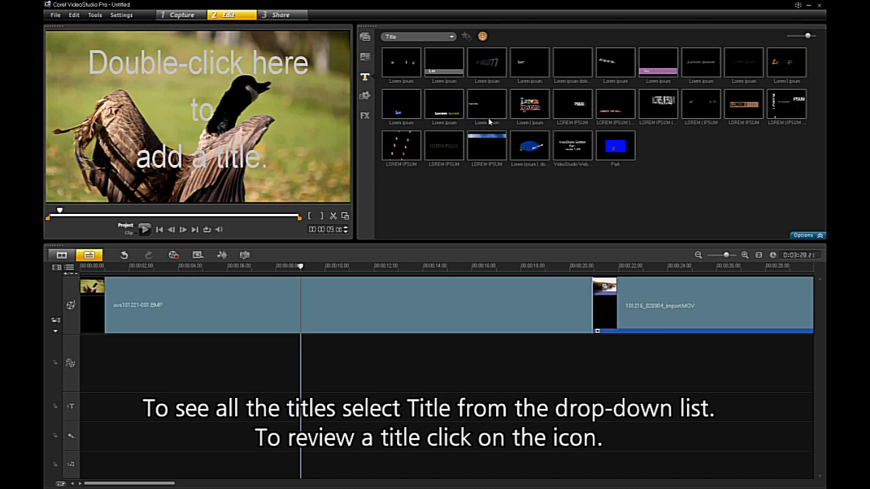
- Preview one of the title presets from the library in the player
click(658, 104)
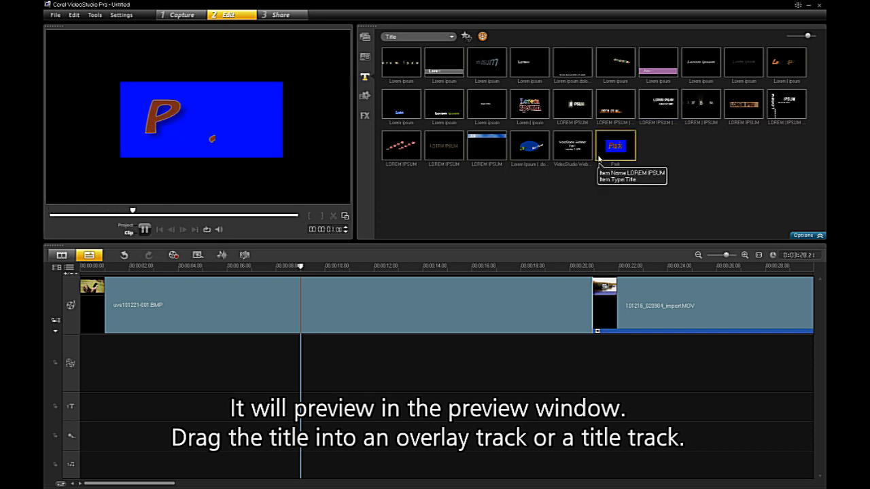
mouse_move(658, 102)
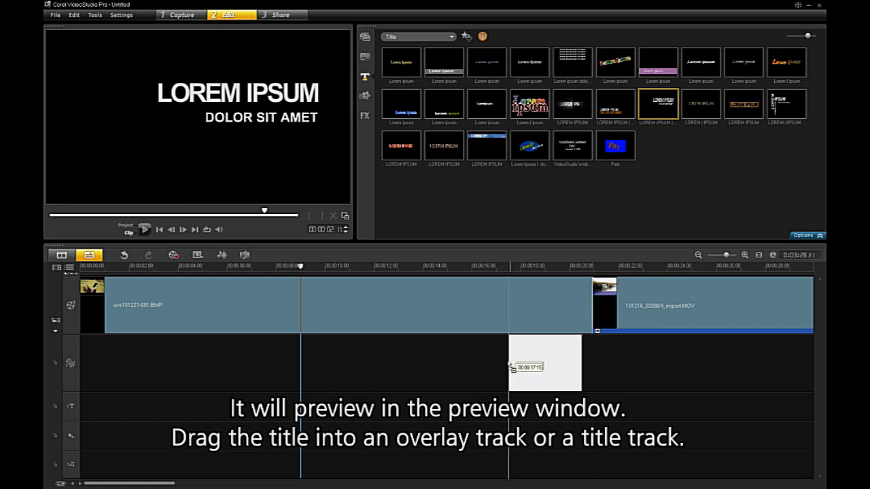
- Drag the LOREM IPSUM title from the library onto the title track over the park video
drag(547, 364, 503, 407)
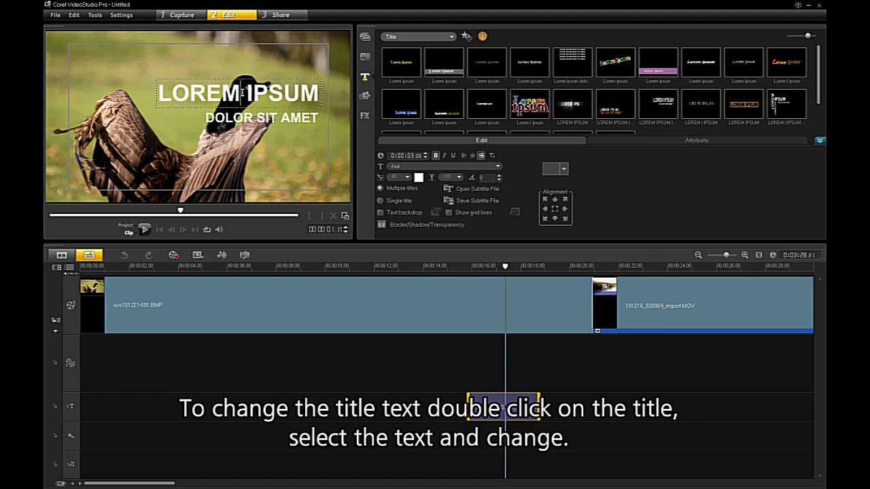
- Replace the LOREM IPSUM line with 'Park Life' and enlarge the text
double_click(238, 92)
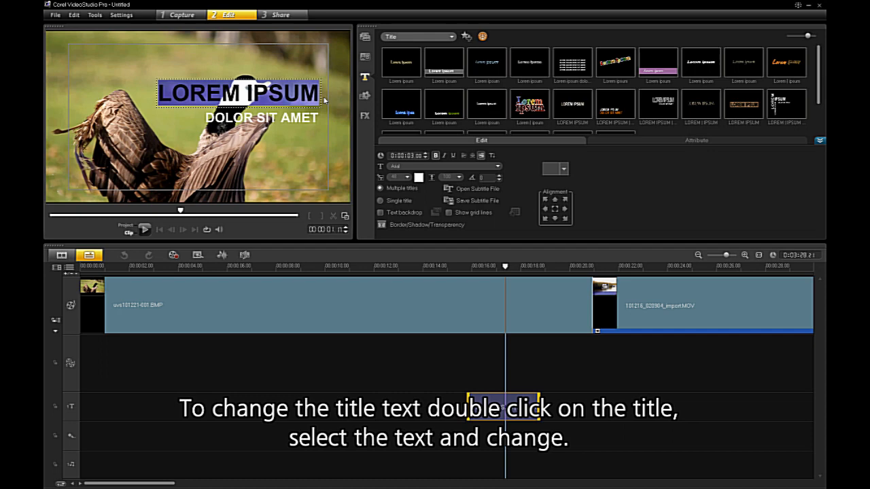
text(Park)
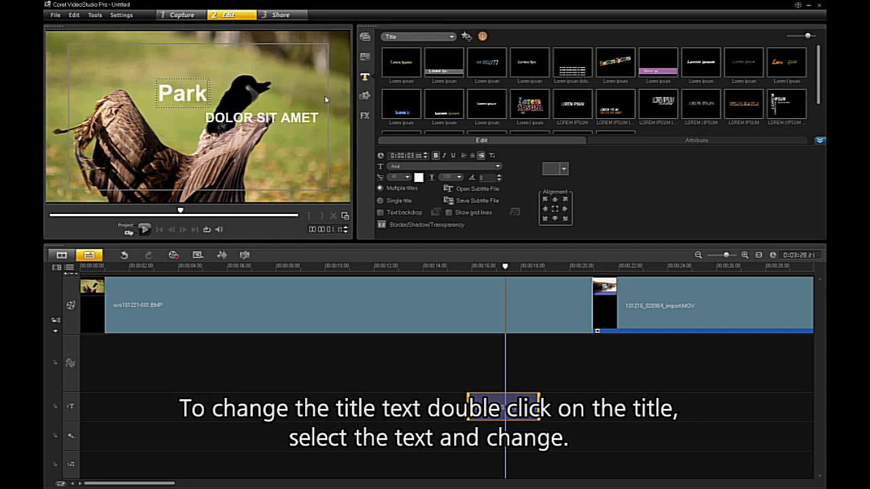
text(Life)
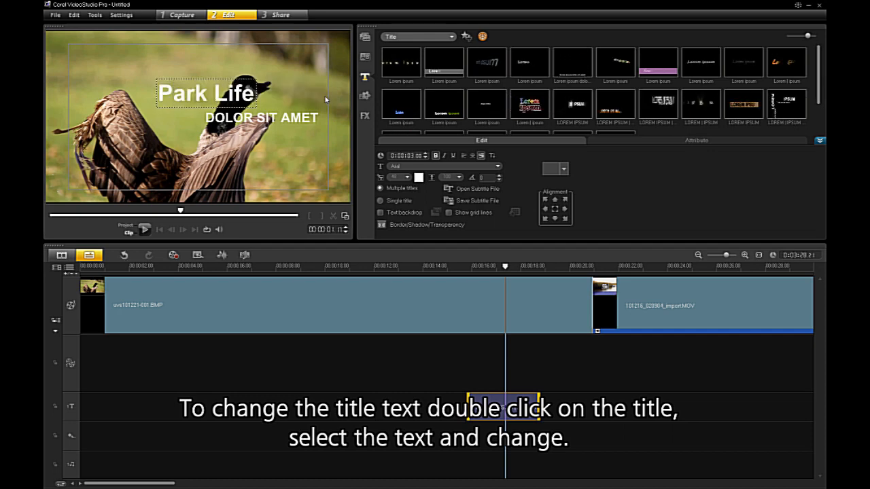
double_click(503, 406)
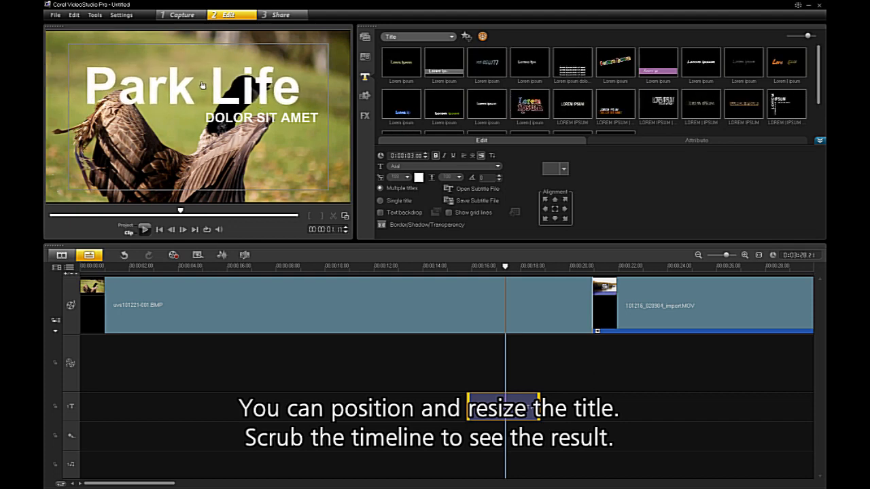
- Move the playhead to an empty spot earlier on the timeline, before the existing title
click(193, 84)
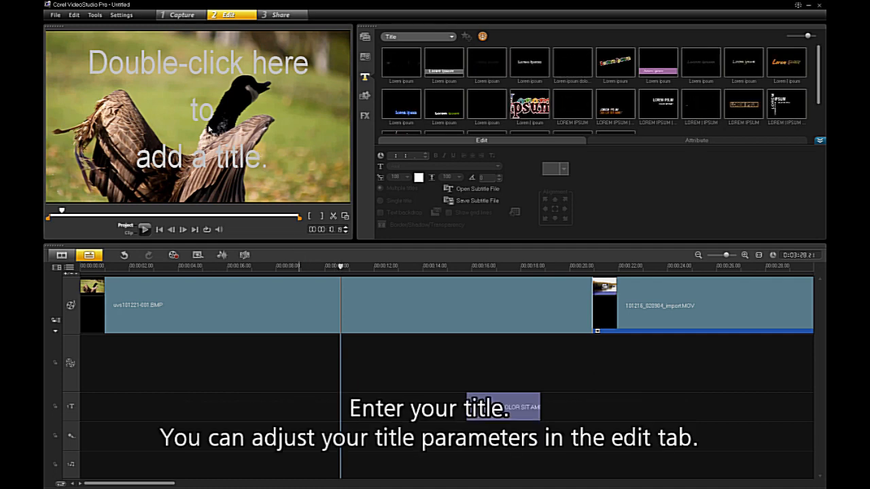
- Start a new title at that point reading 'Park Day'
double_click(198, 116)
text(Park Day)
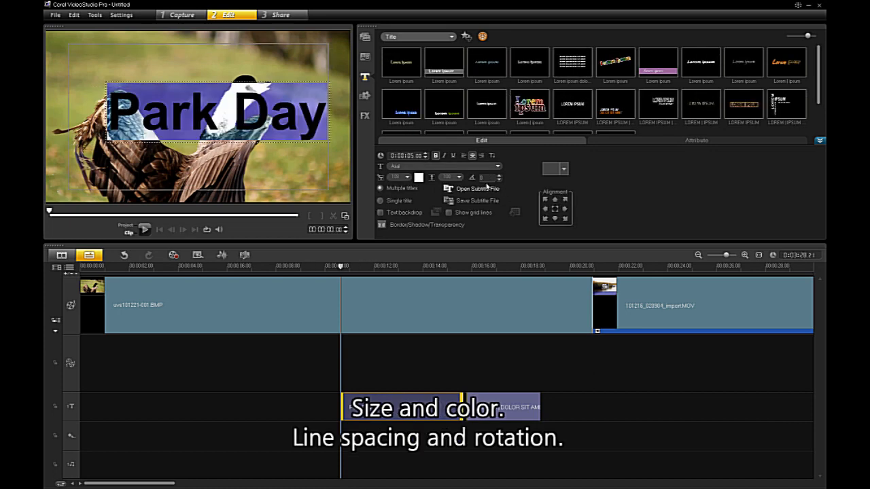
- Give the Park Day title a new narrower font and a yellow colour
click(442, 166)
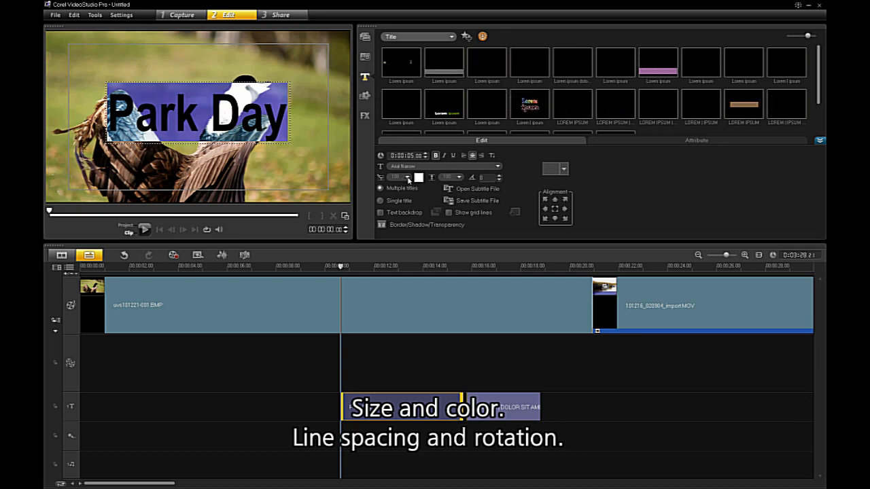
click(408, 177)
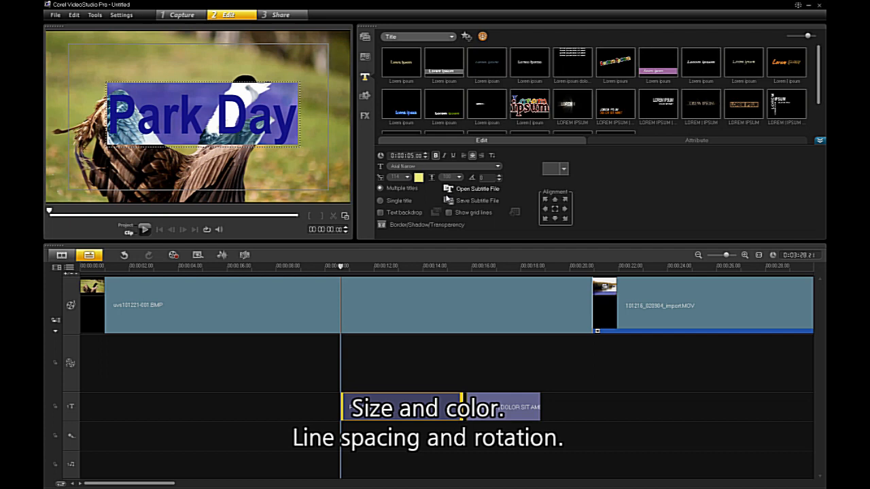
mouse_move(448, 189)
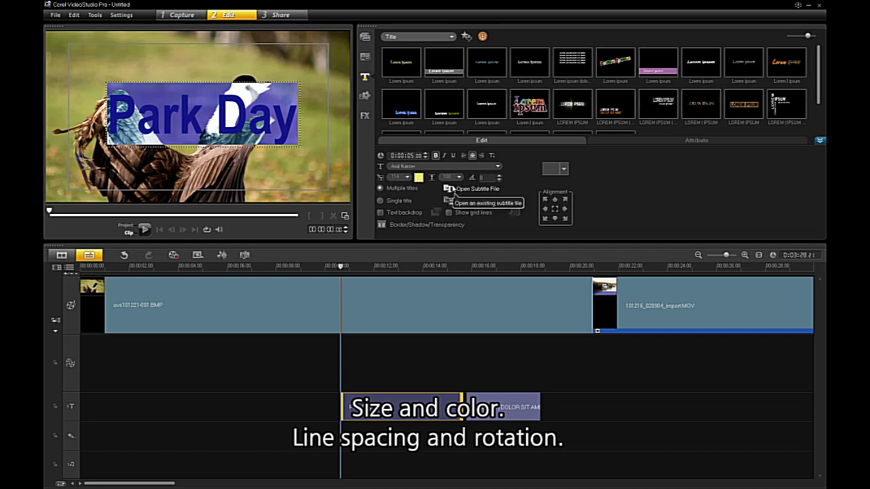
mouse_move(503, 220)
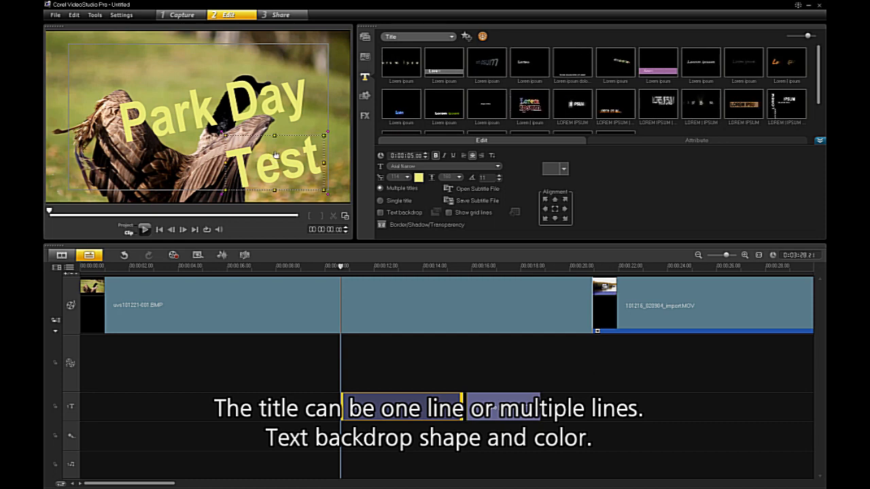
- Enable a text backdrop and set it to a solid green colour
click(380, 212)
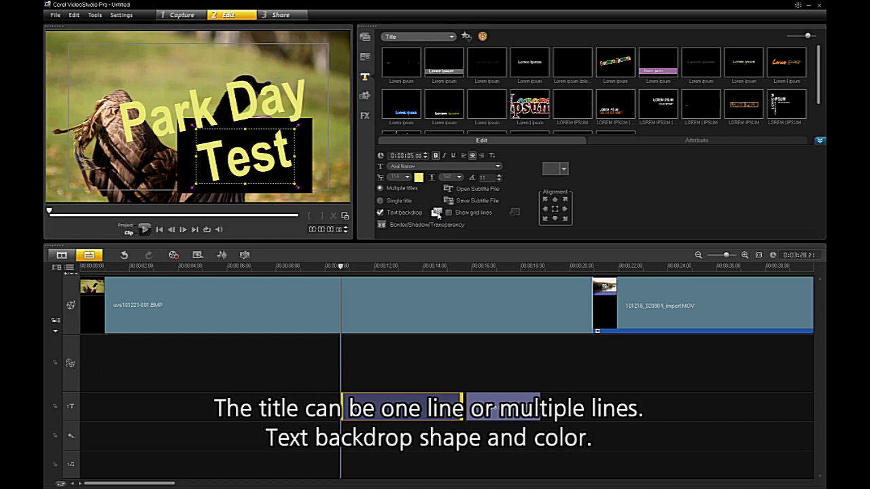
click(437, 212)
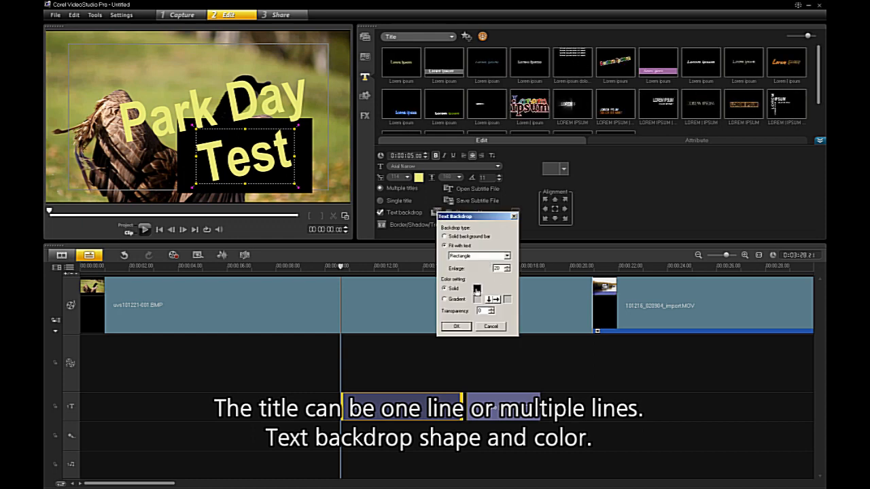
click(476, 288)
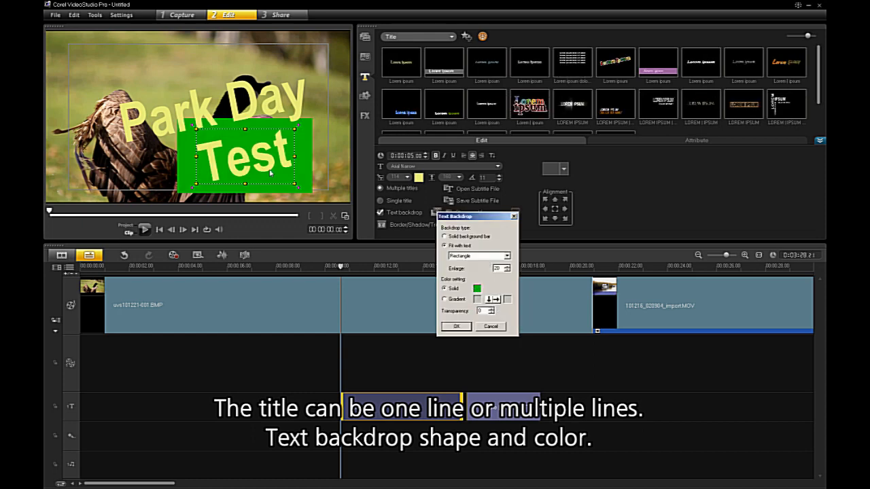
click(457, 326)
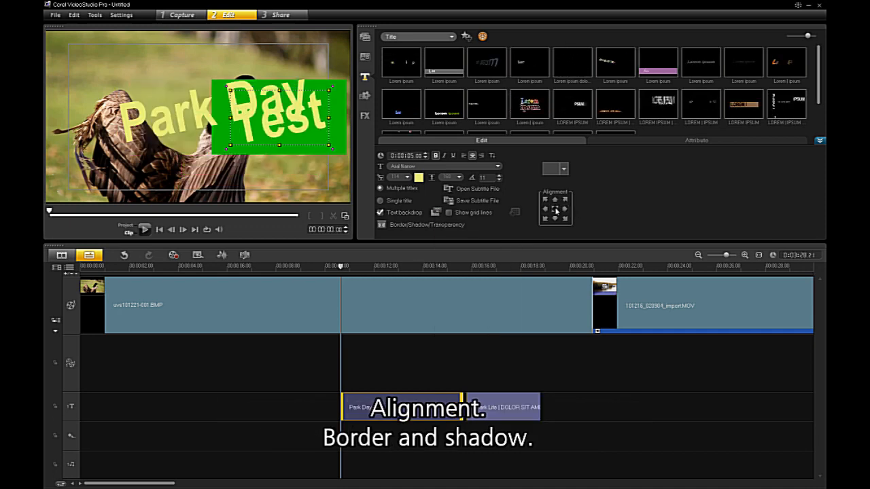
- Align the title to the lower-left of the frame and review the border/shadow settings
click(547, 218)
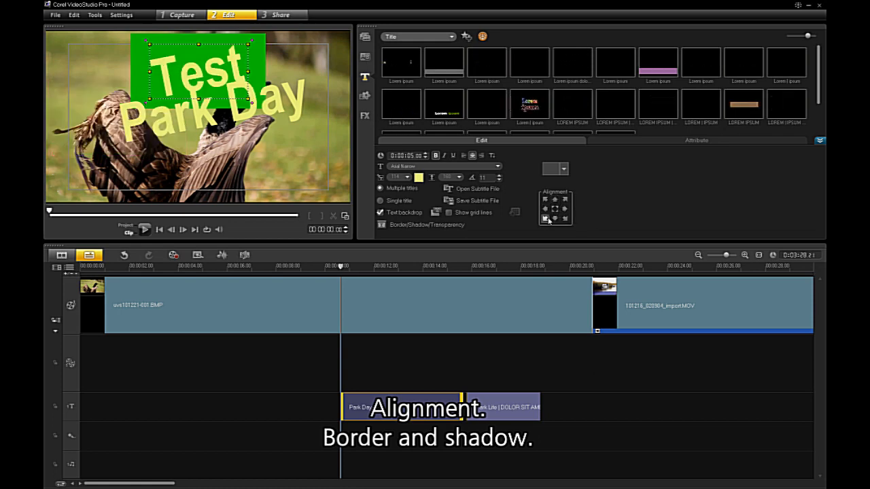
click(555, 217)
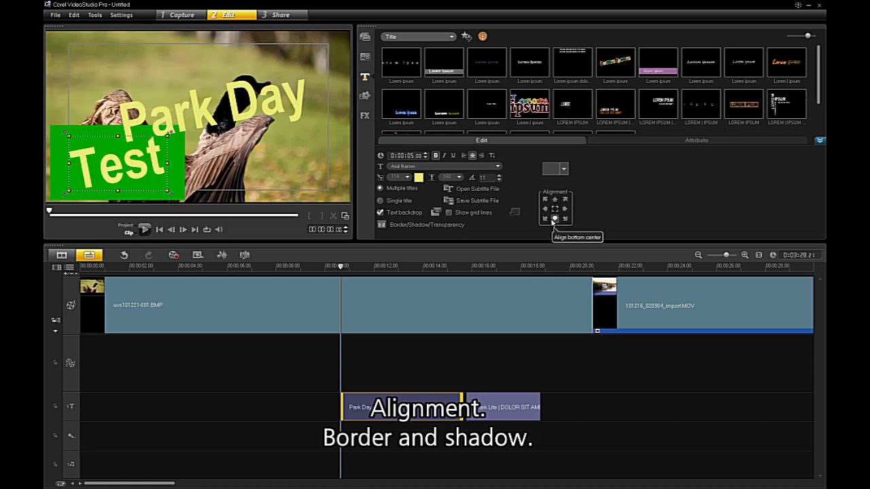
click(427, 224)
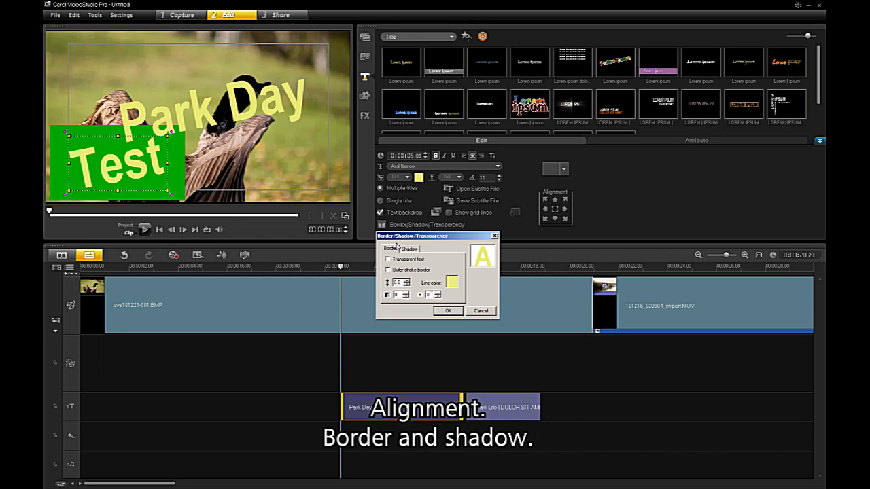
click(409, 248)
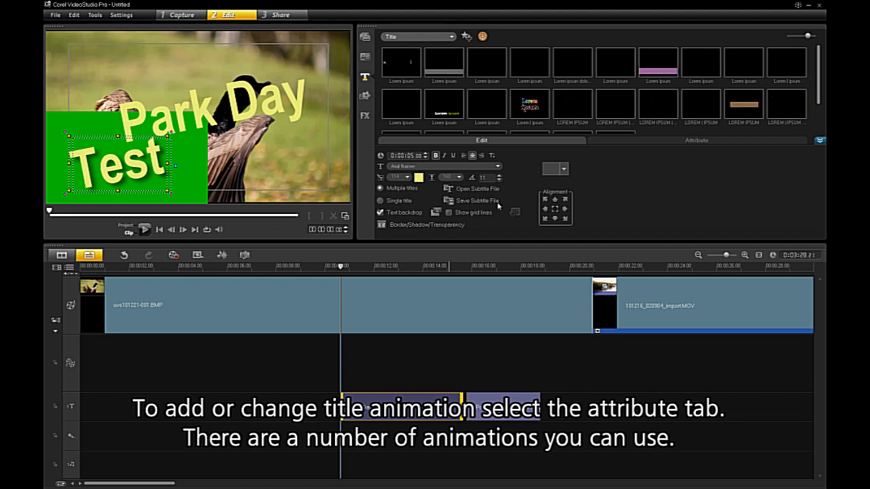
- Browse the title animation attributes, then return to the library and save the title there
click(696, 140)
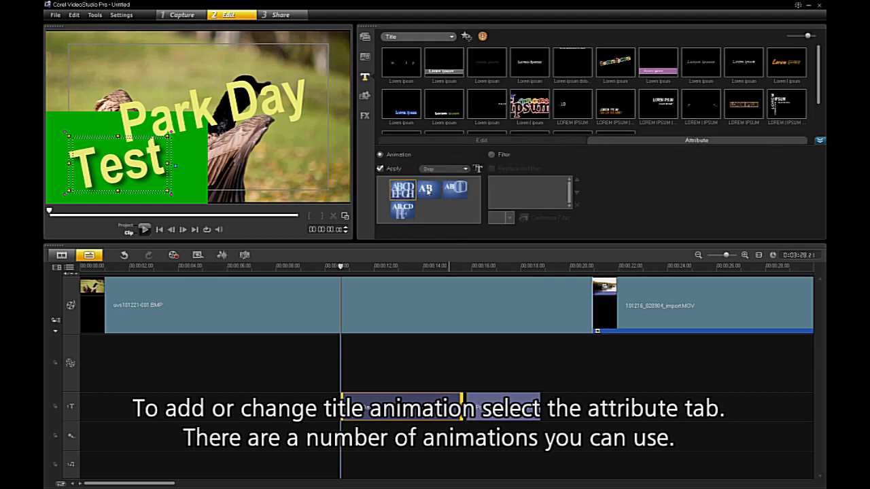
click(365, 116)
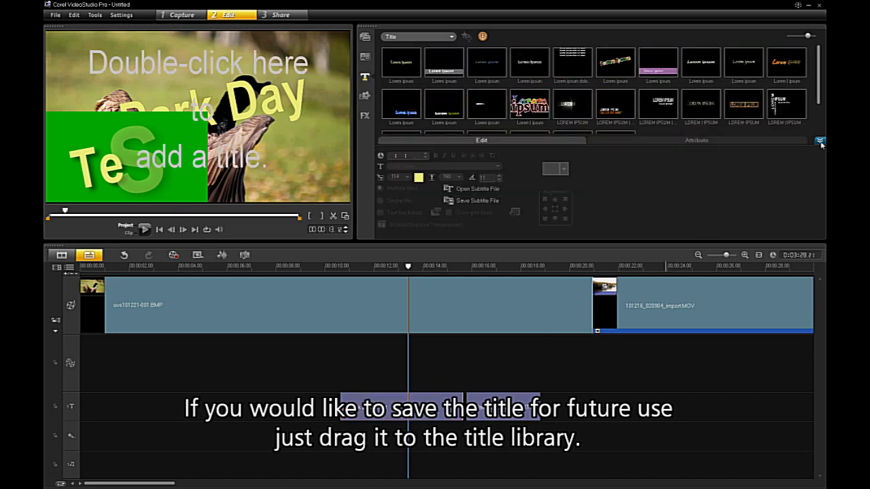
click(820, 141)
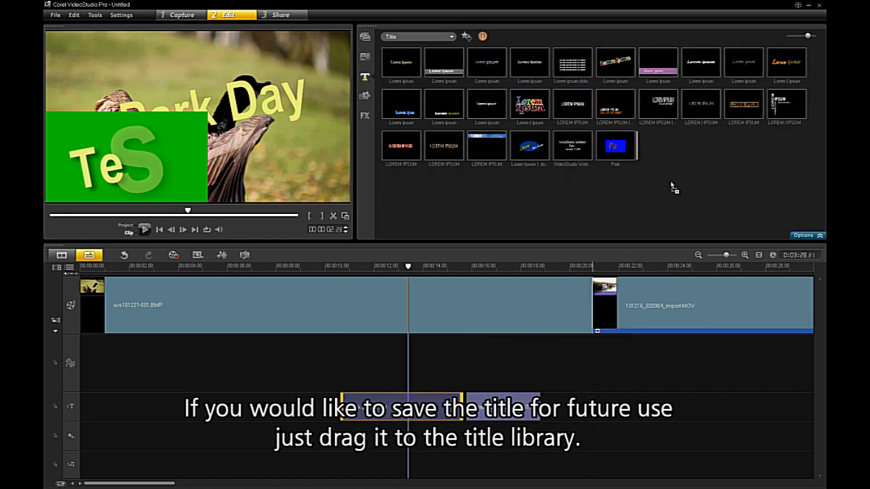